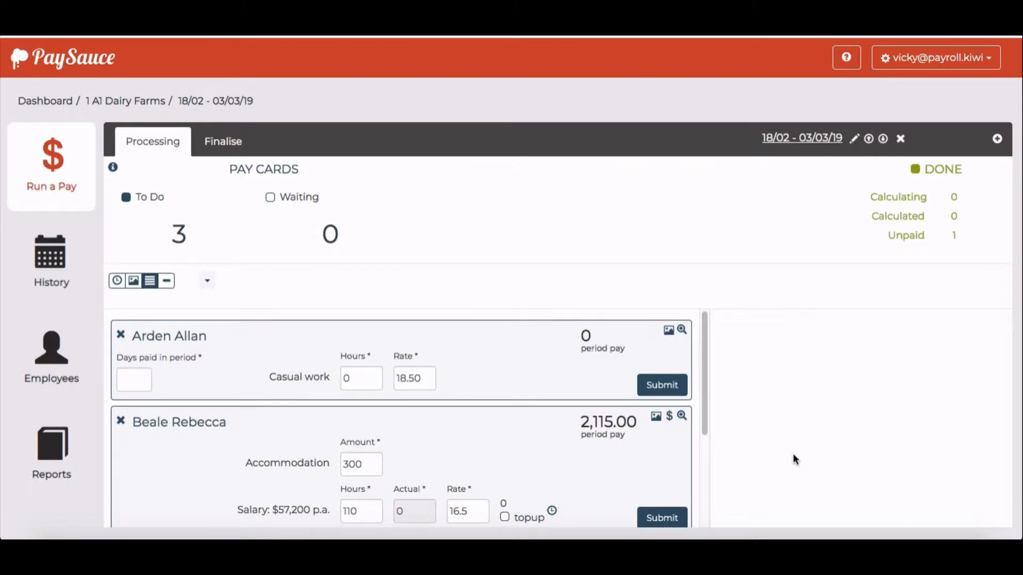
pyautogui.moveTo(467, 389)
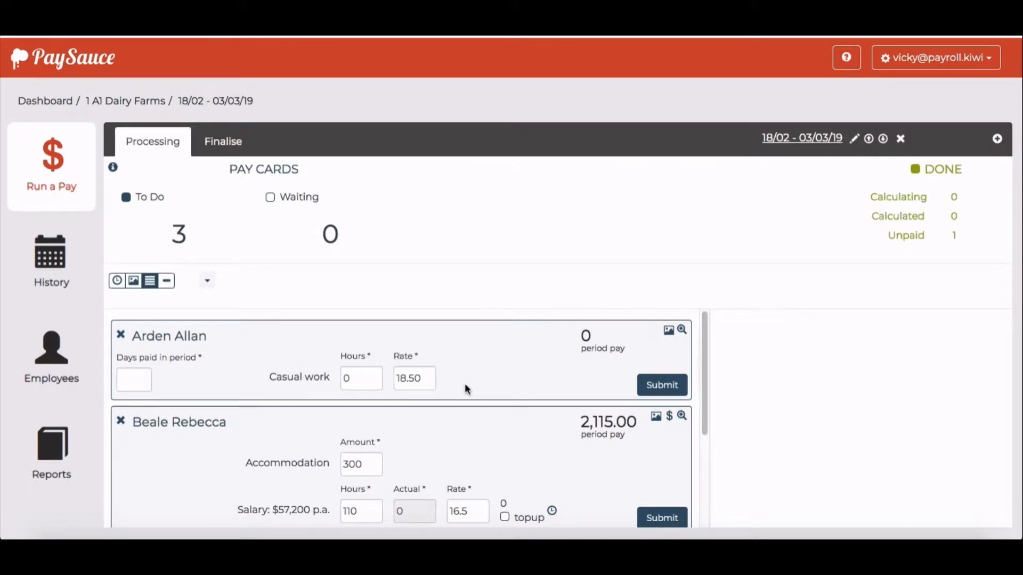
pyautogui.moveTo(445, 381)
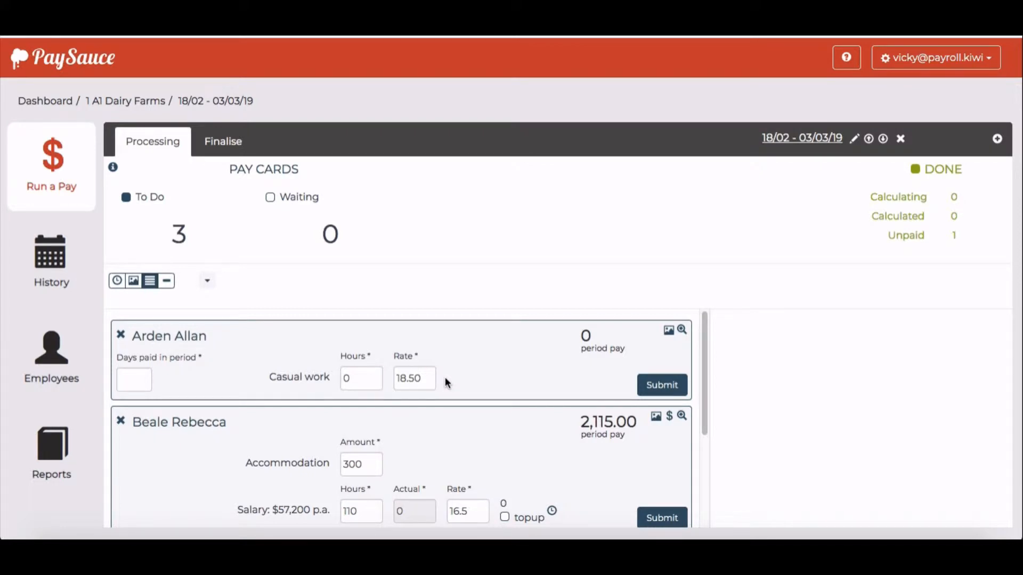
pyautogui.moveTo(388, 365)
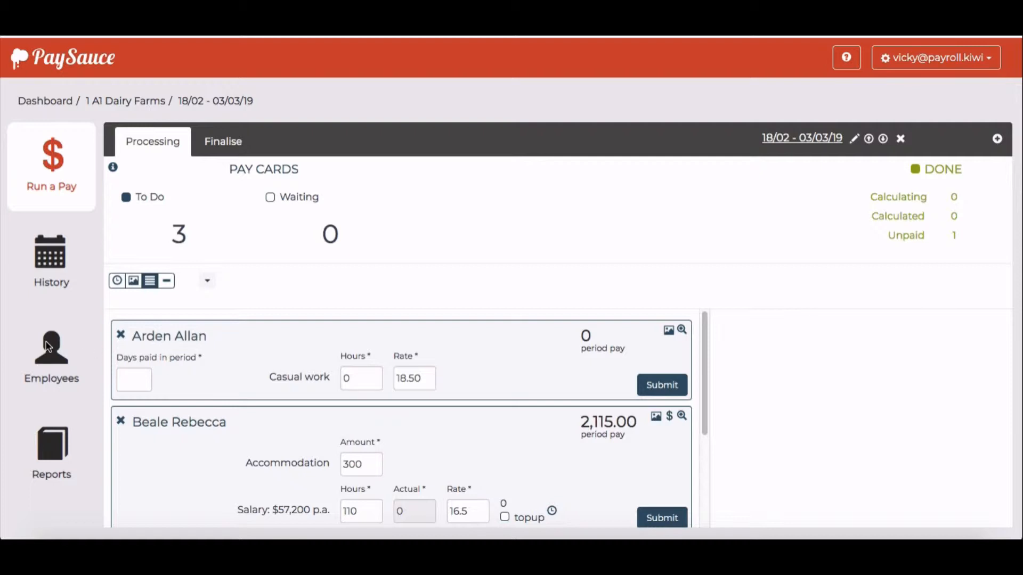
pyautogui.click(51, 351)
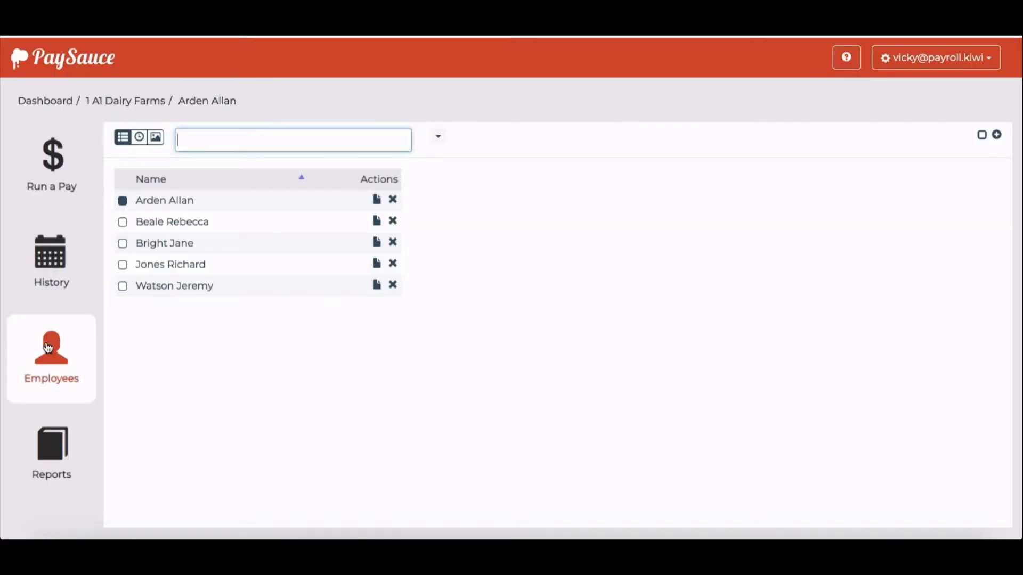
pyautogui.click(164, 200)
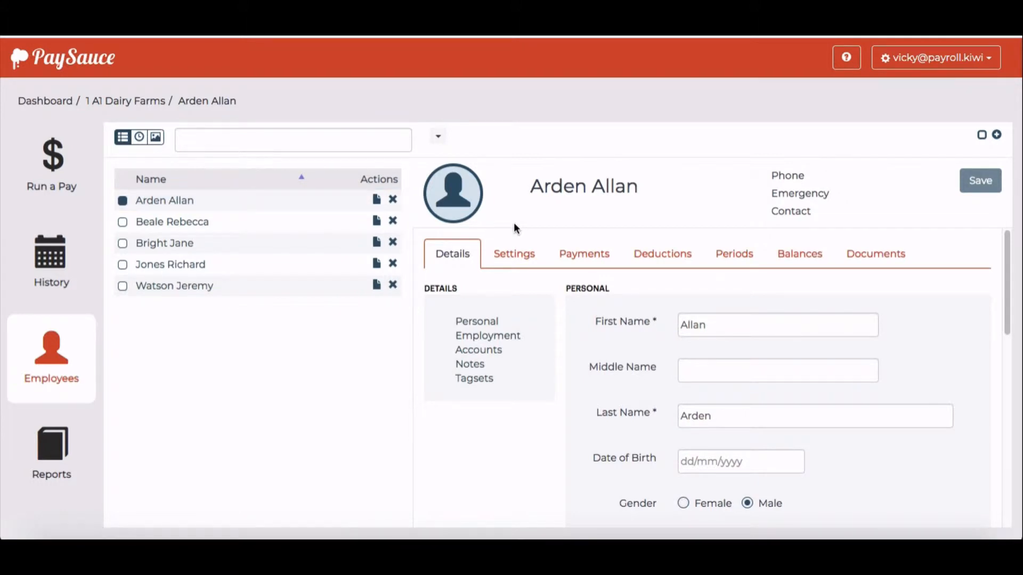
pyautogui.click(583, 254)
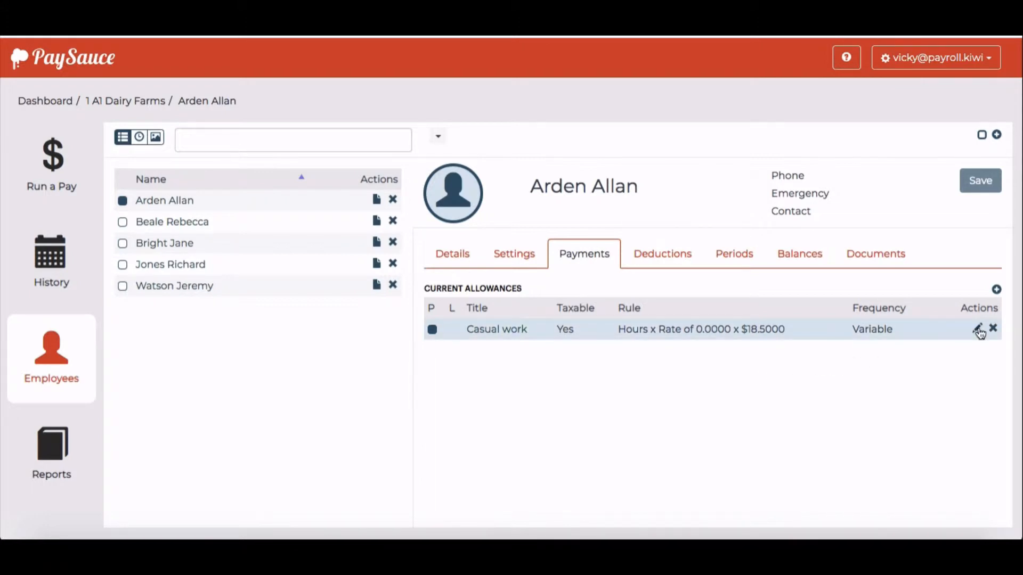
# Step: Set the Casual work allowance to use the Timesheet template
pyautogui.click(978, 328)
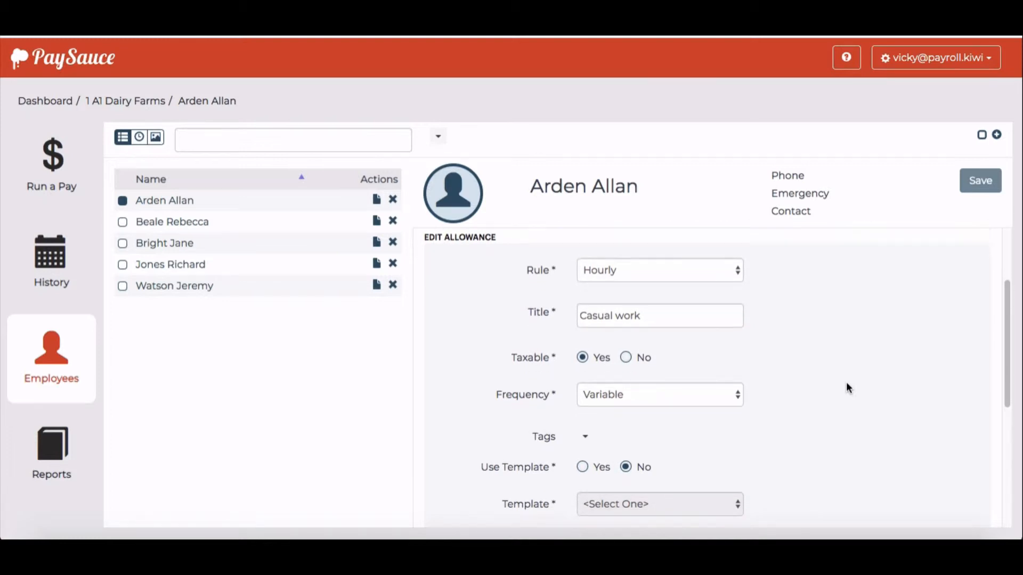
pyautogui.scroll(-3)
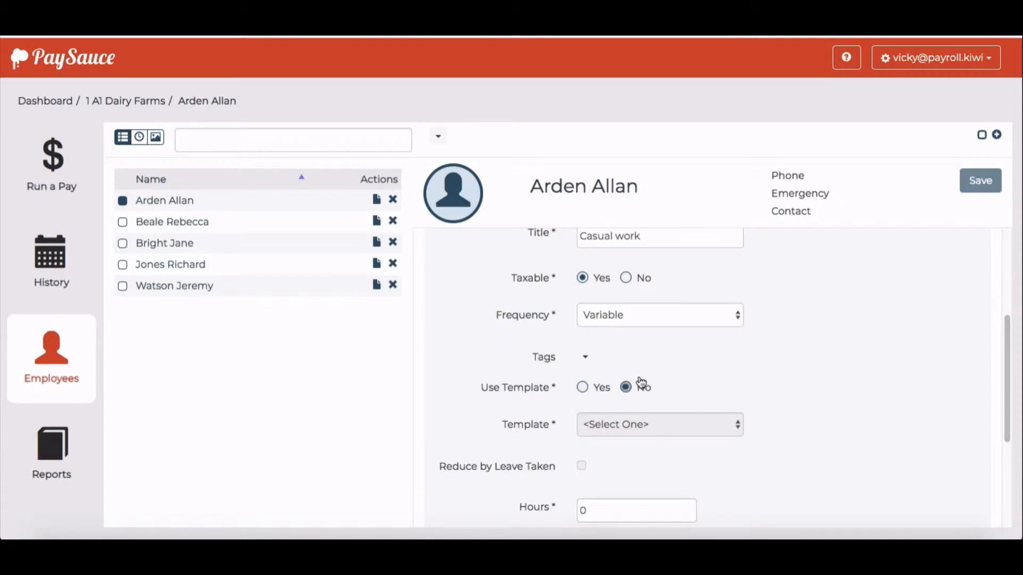
pyautogui.click(581, 386)
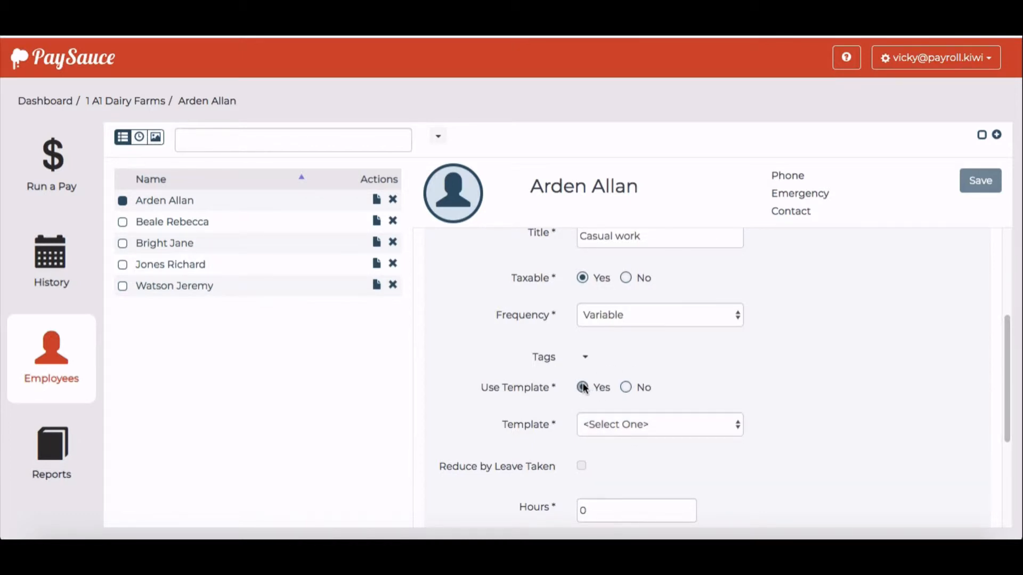
pyautogui.click(659, 424)
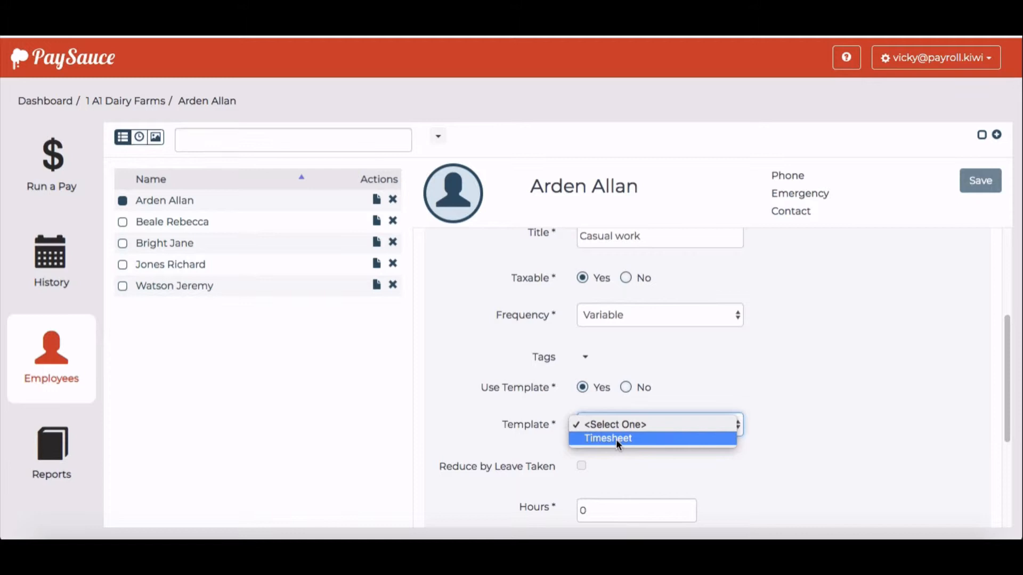
pyautogui.click(607, 438)
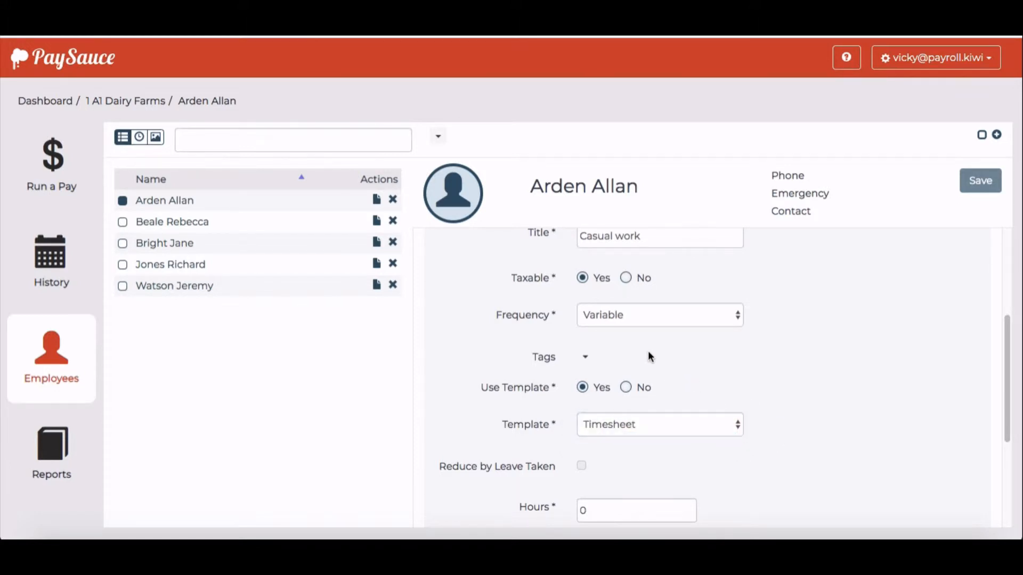
pyautogui.moveTo(573, 314)
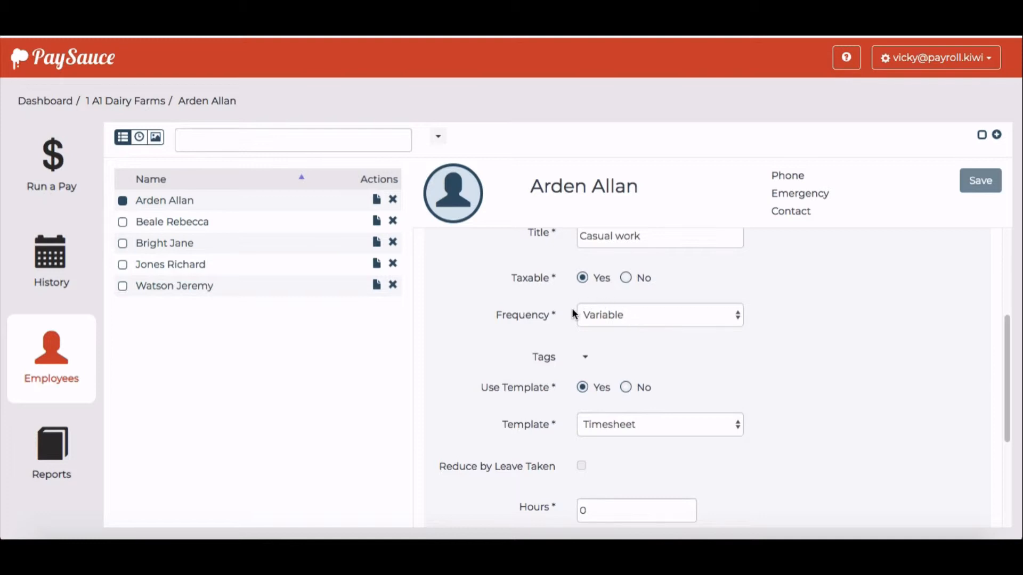
# Step: Keep the allowance frequency as Variable after briefly choosing Regular
pyautogui.click(659, 314)
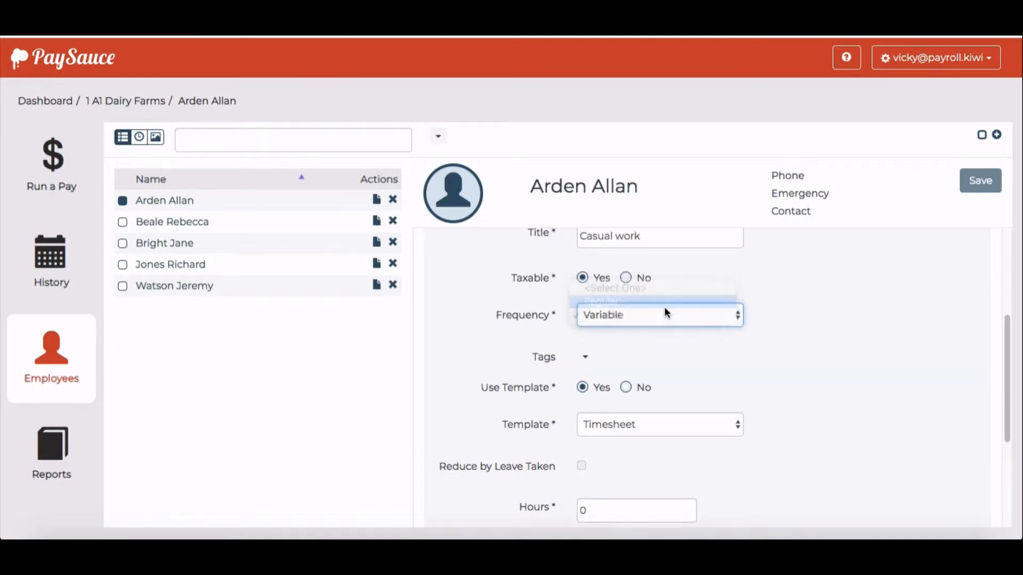
pyautogui.click(600, 300)
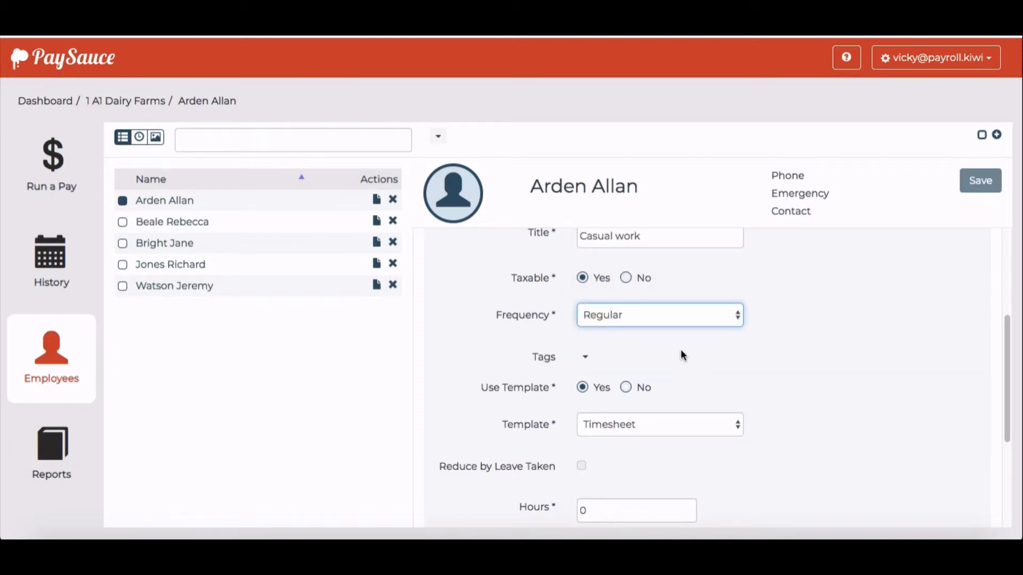
pyautogui.click(658, 314)
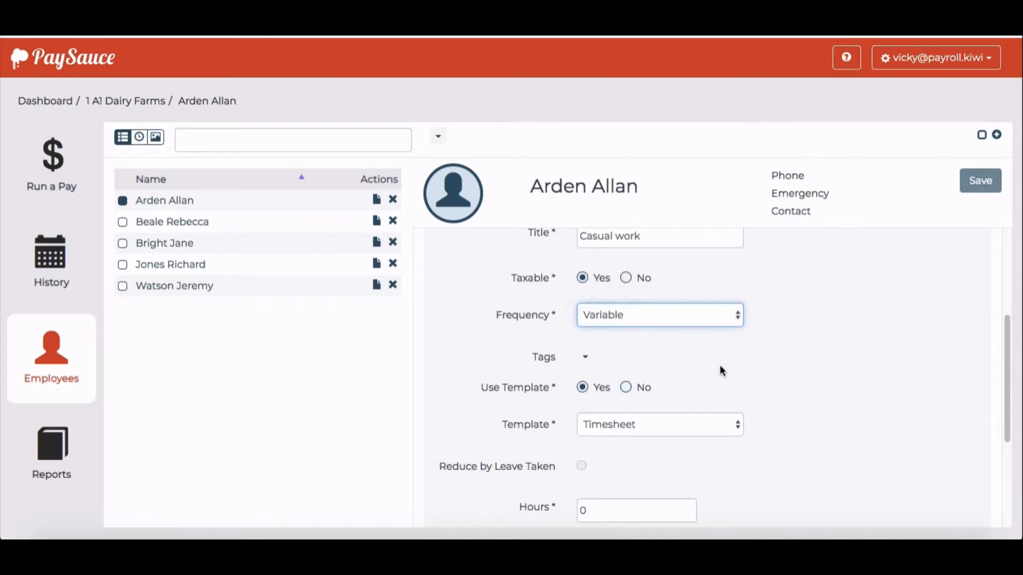
pyautogui.scroll(-3)
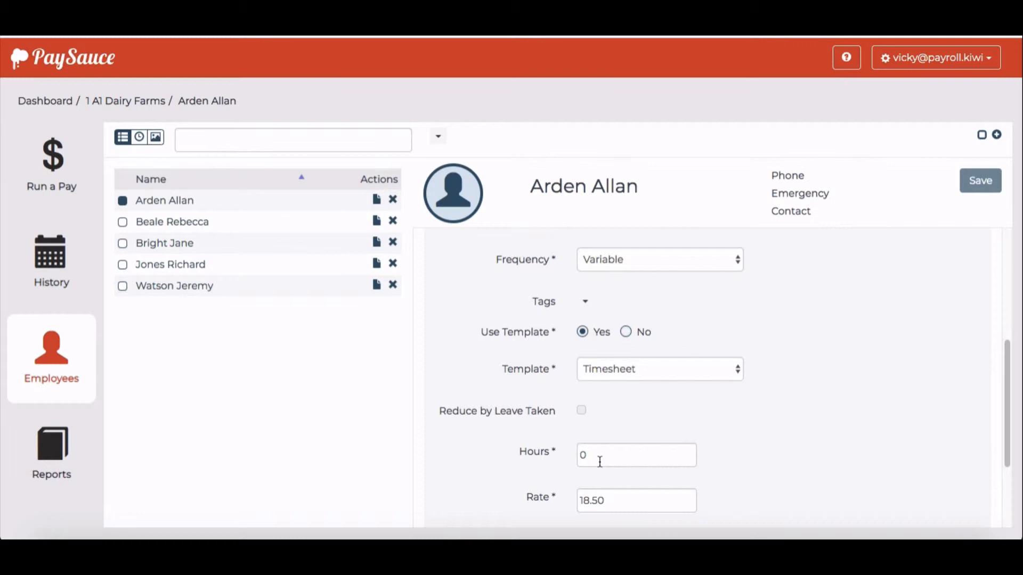
pyautogui.scroll(-3)
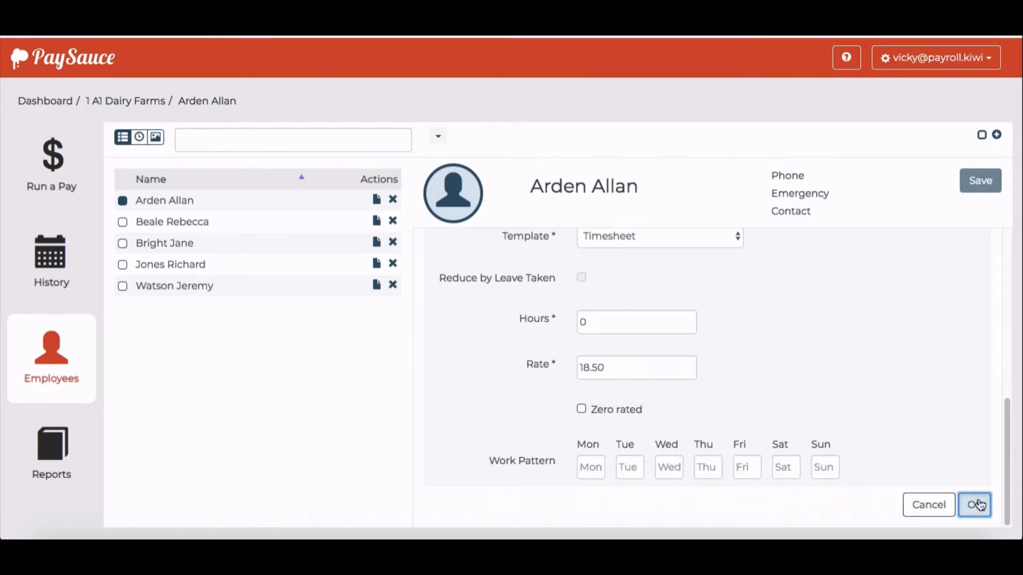
# Step: Save the Casual work allowance and return to the 18/02 – 03/03/19 pay run
pyautogui.click(974, 504)
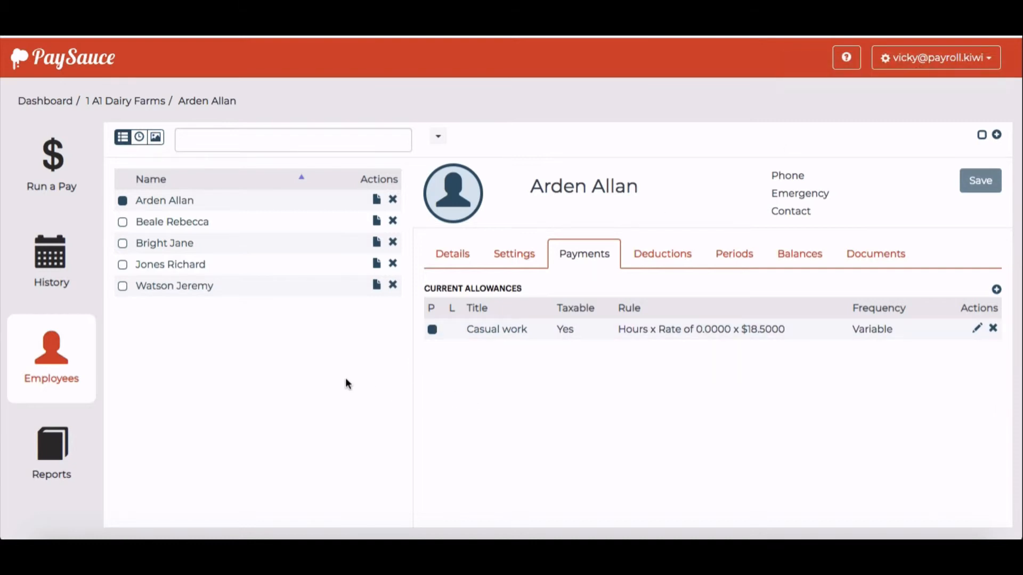
pyautogui.click(51, 163)
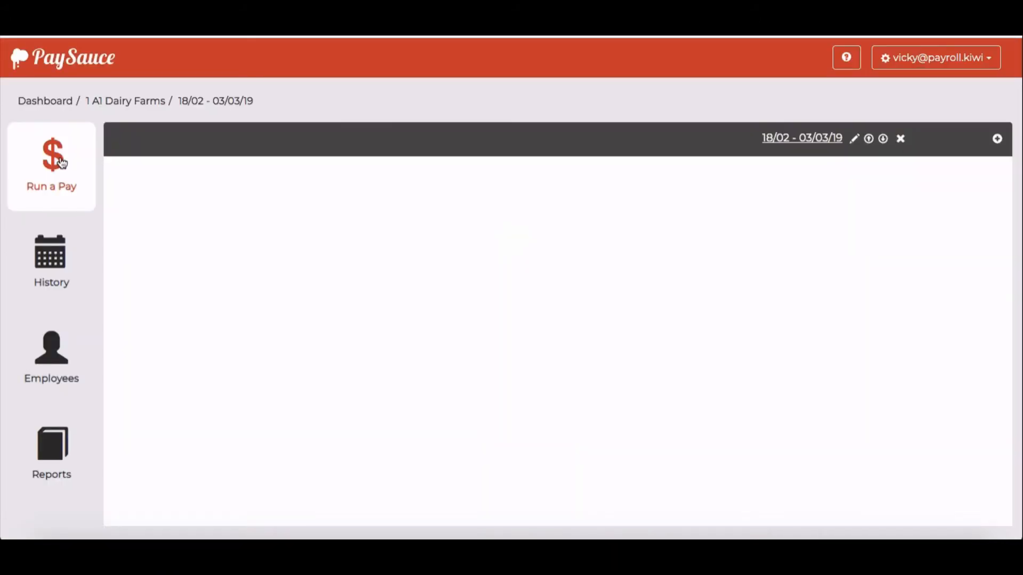
pyautogui.click(51, 163)
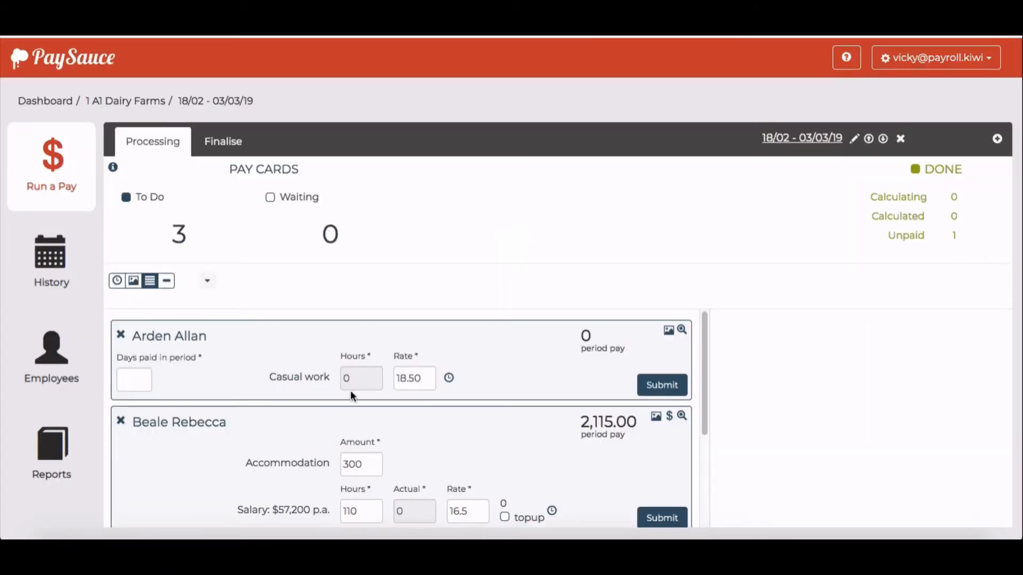
pyautogui.moveTo(357, 382)
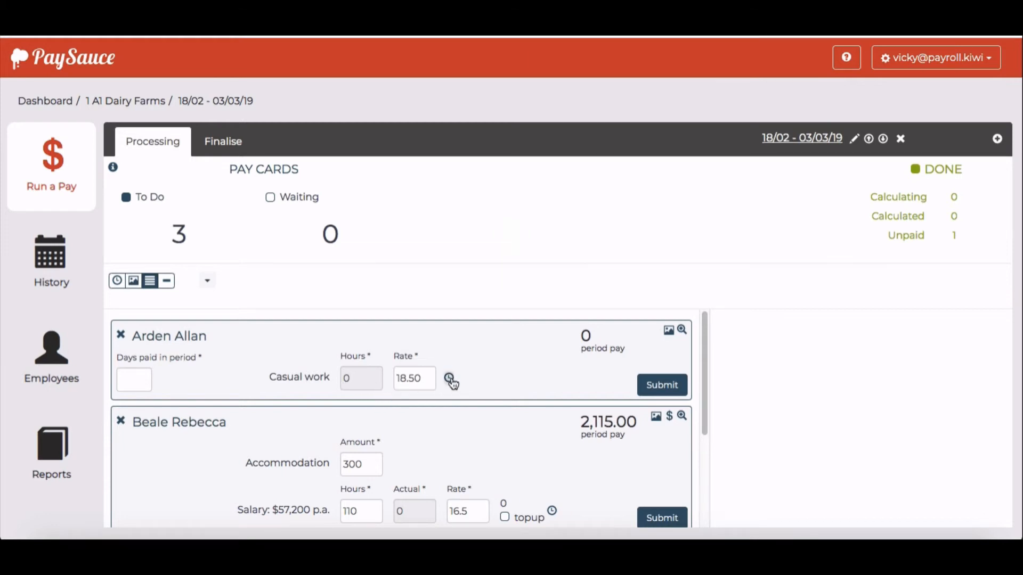
pyautogui.click(449, 378)
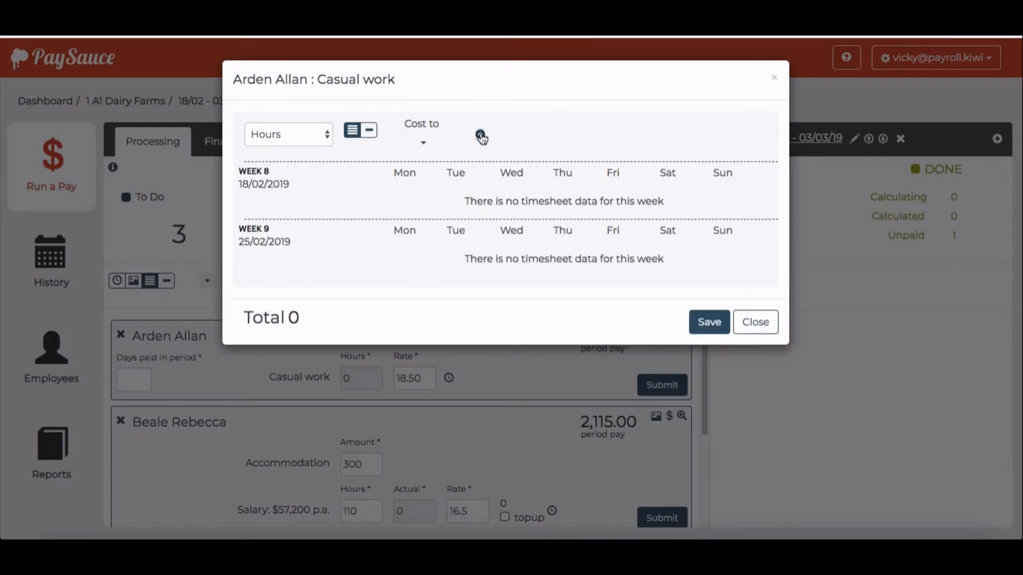
# Step: Enter 4, 5, 4 and 4 hours for Monday–Thursday of week 8 and save
pyautogui.click(480, 135)
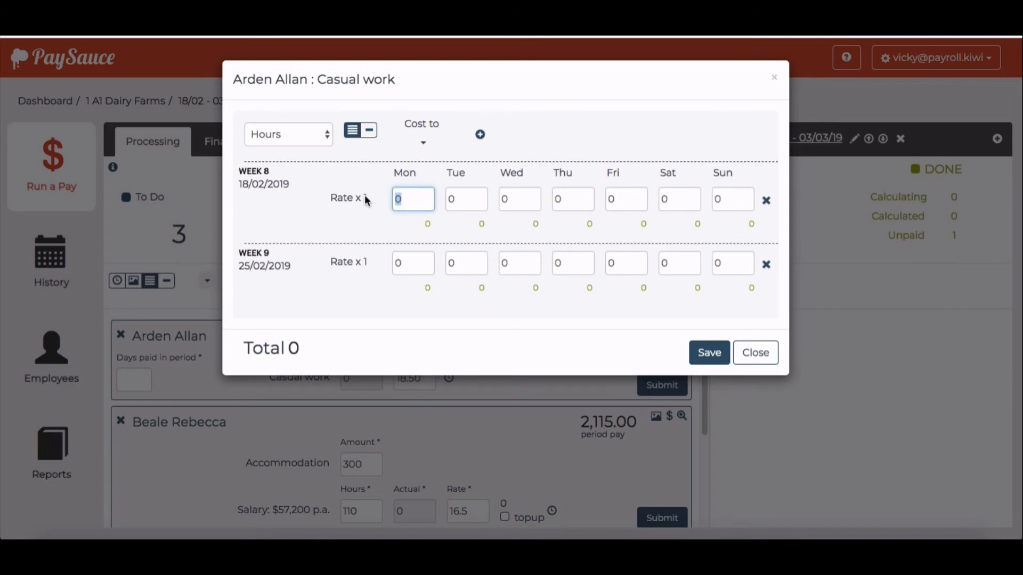
pyautogui.write('4')
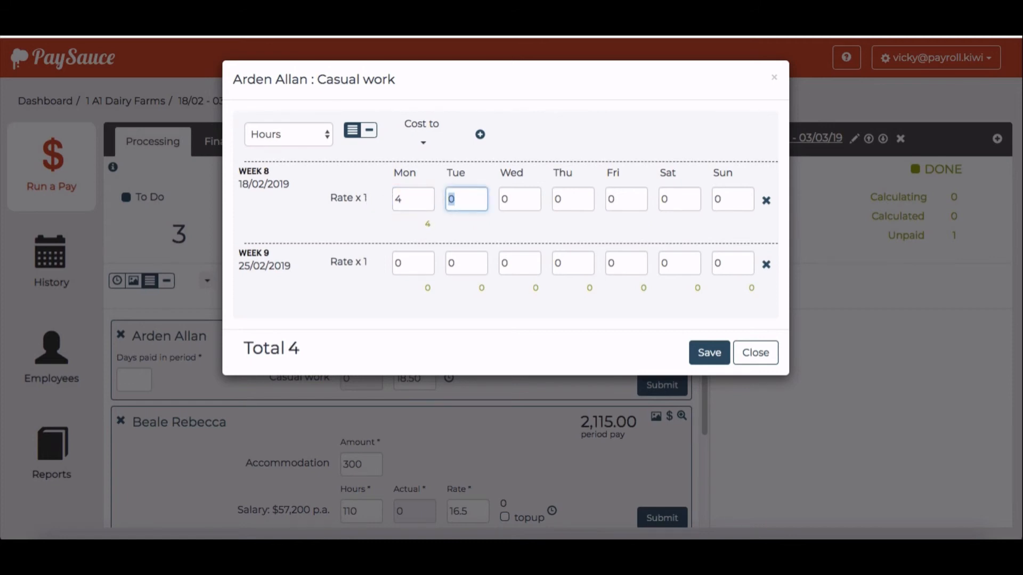
pyautogui.write('4')
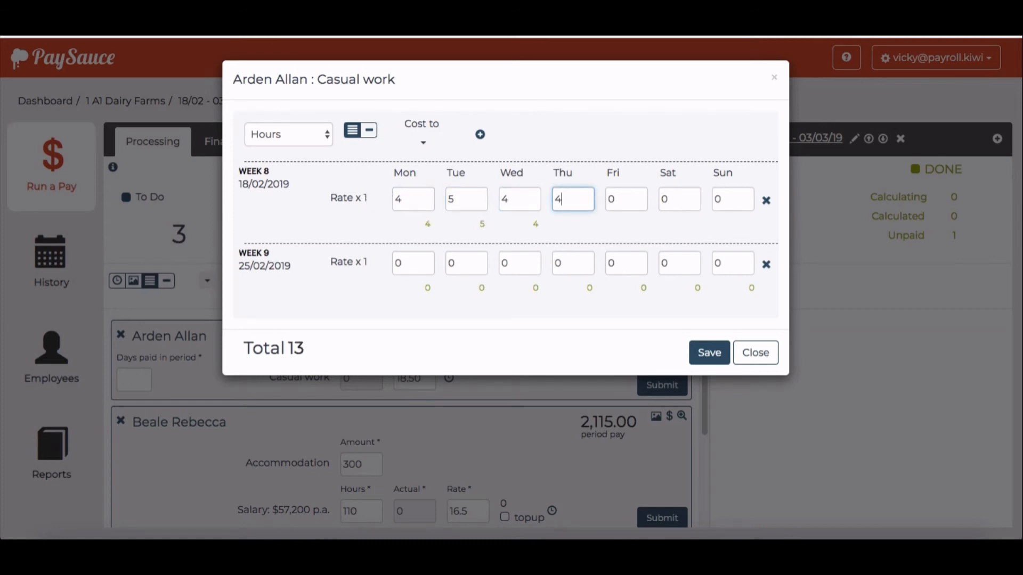
pyautogui.click(709, 352)
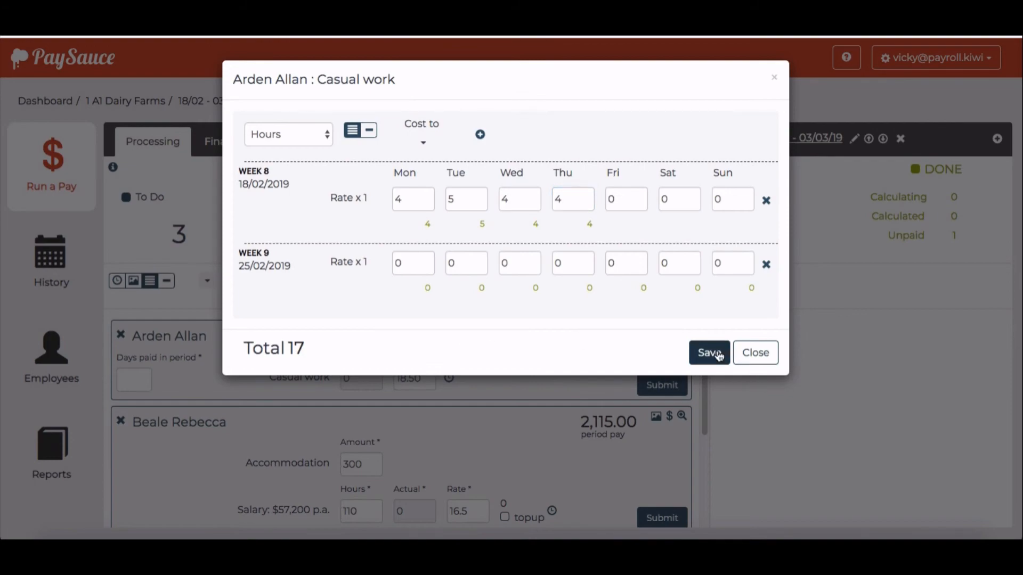
pyautogui.click(708, 352)
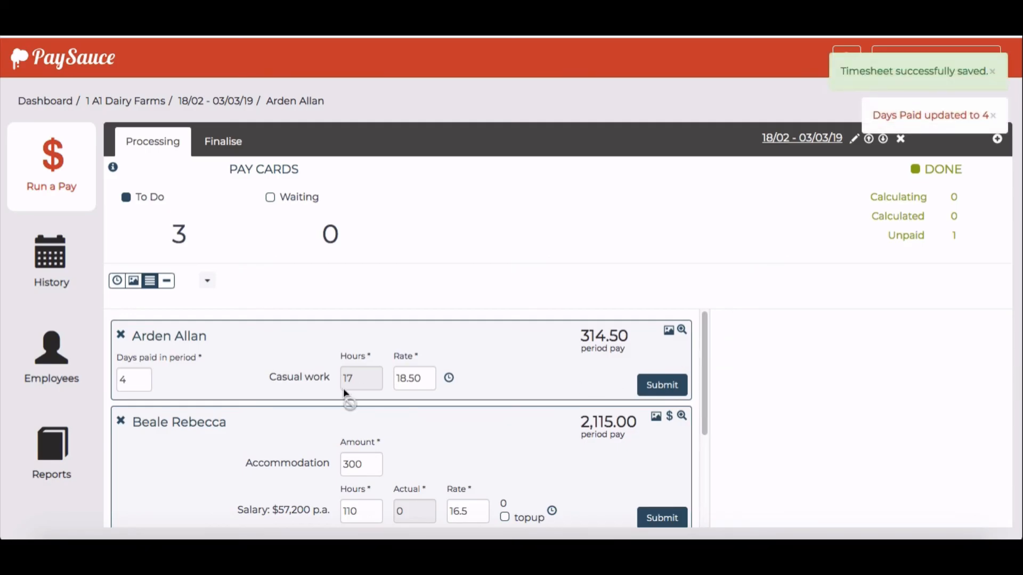